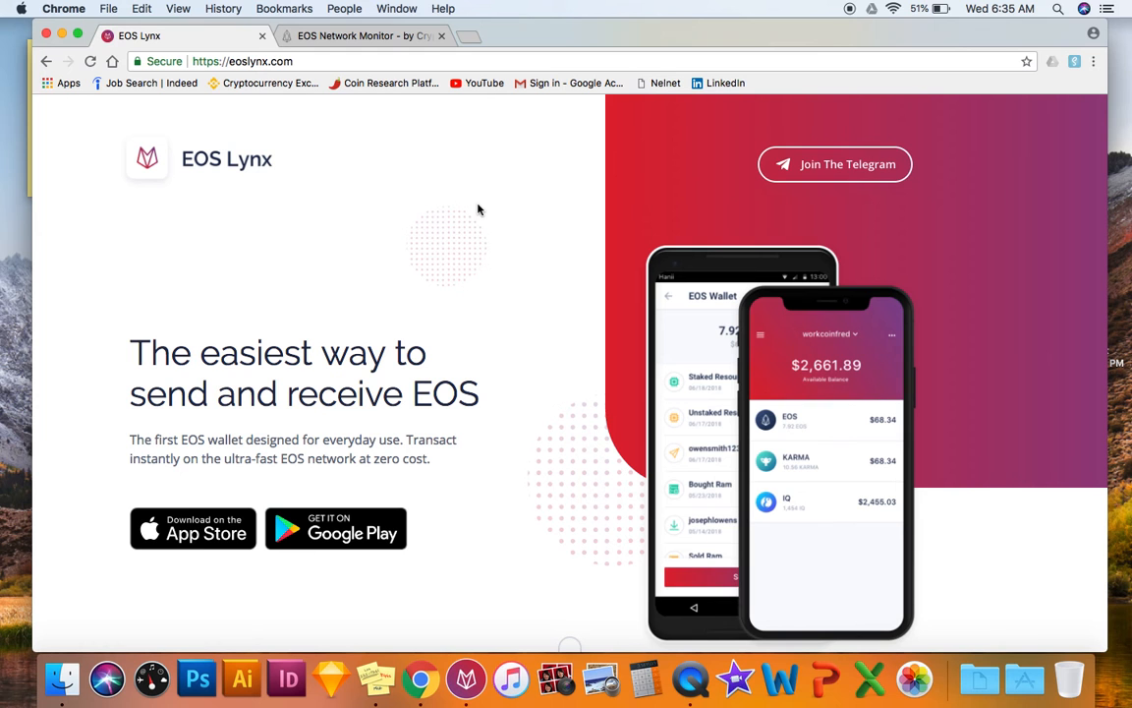
mouse_move(330, 528)
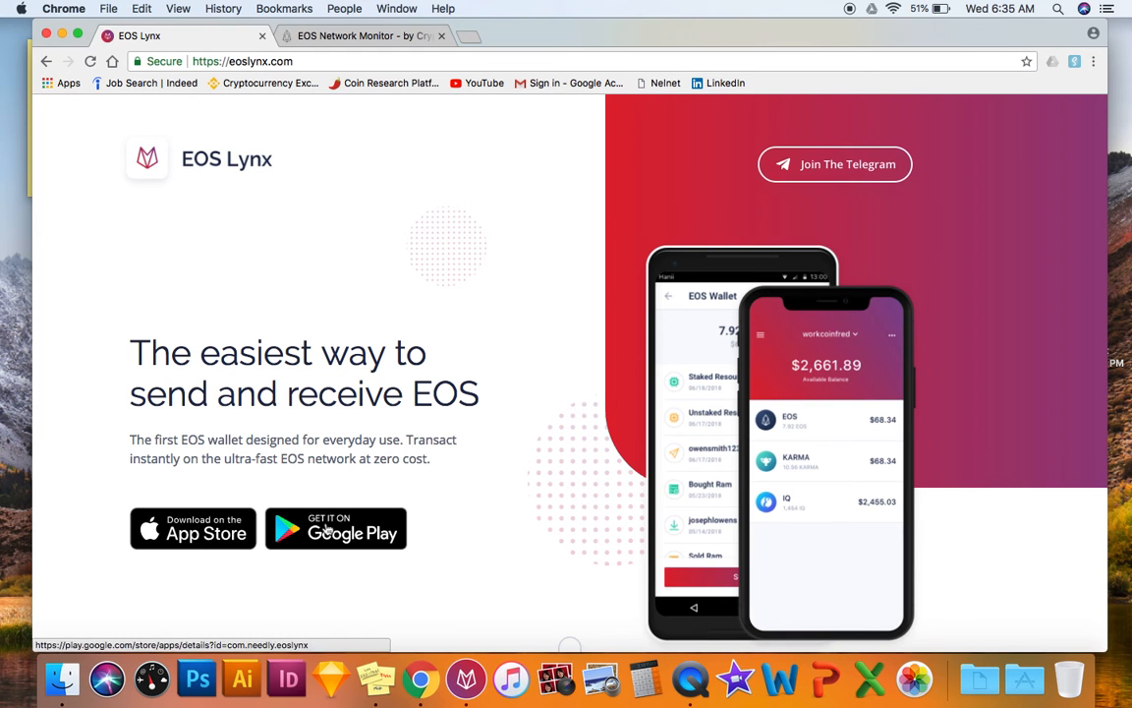
mouse_move(468, 429)
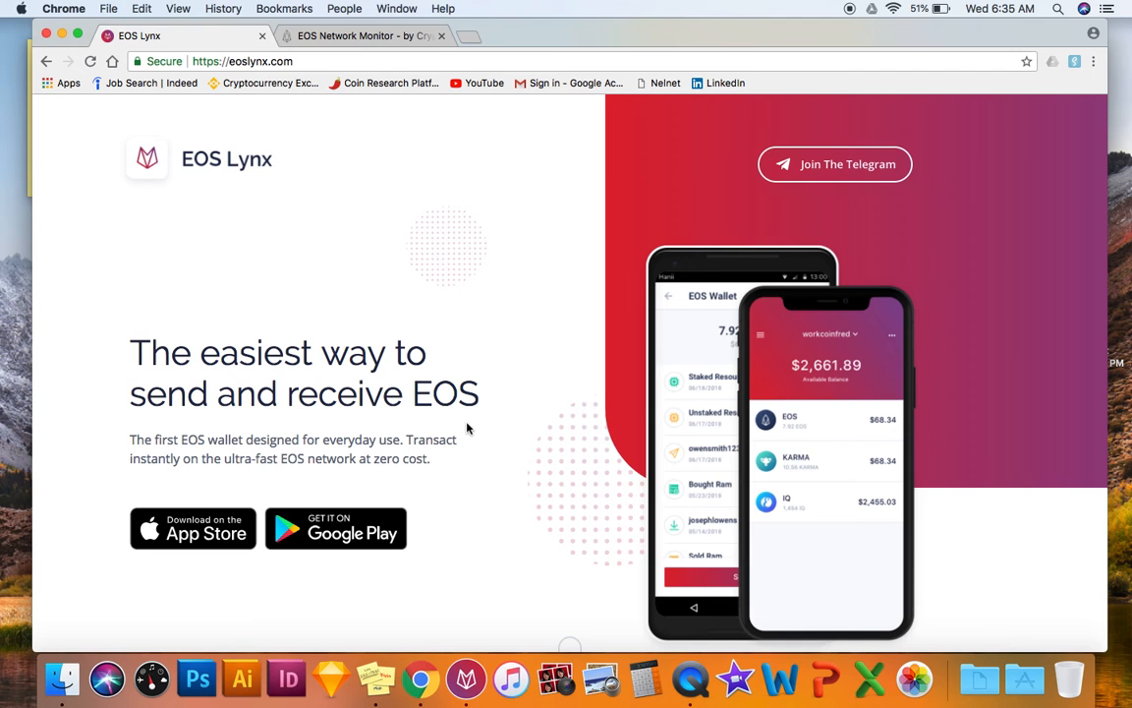
mouse_move(469, 303)
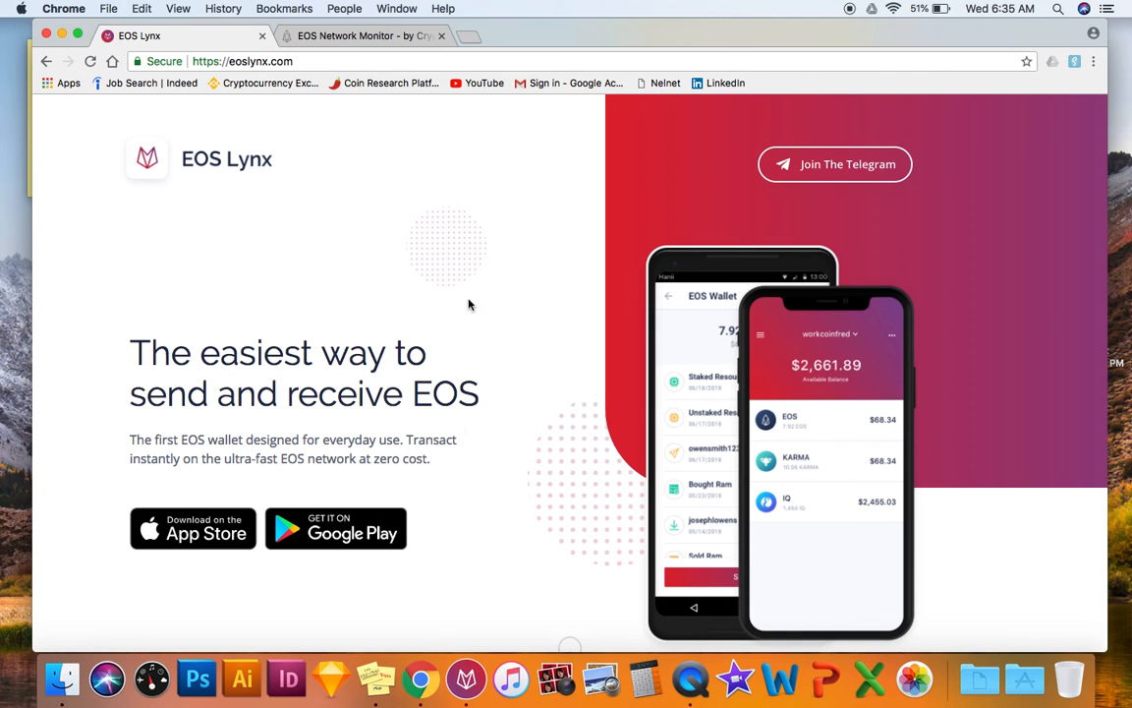
mouse_move(783, 394)
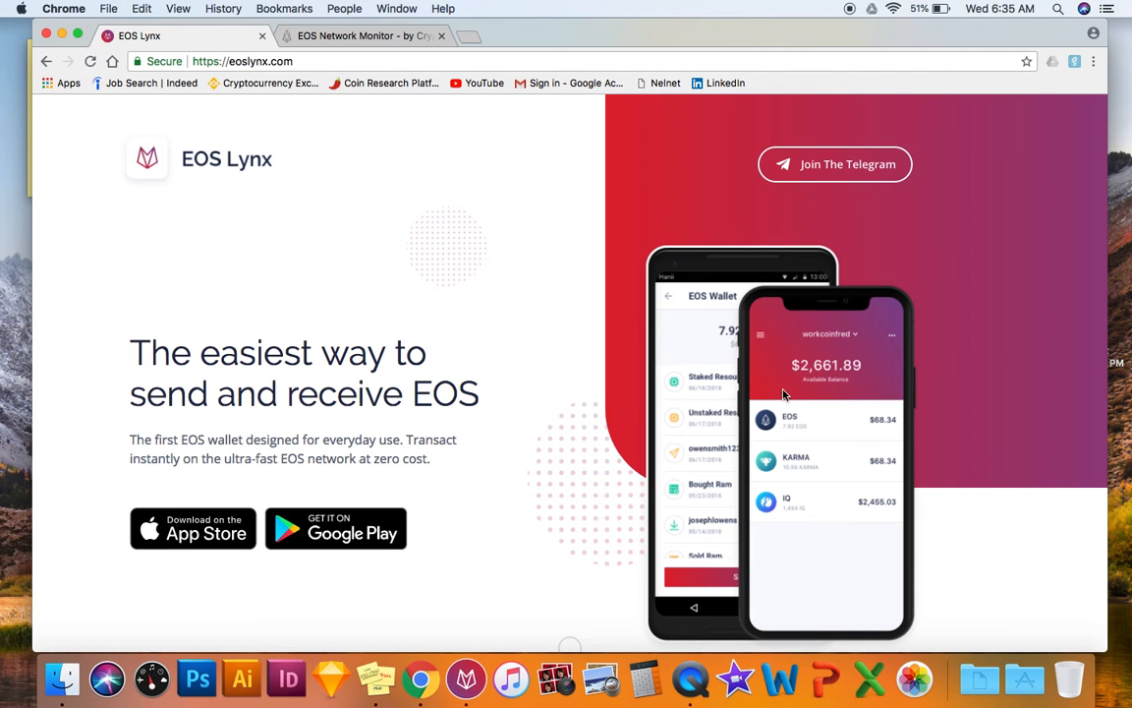
mouse_move(808, 423)
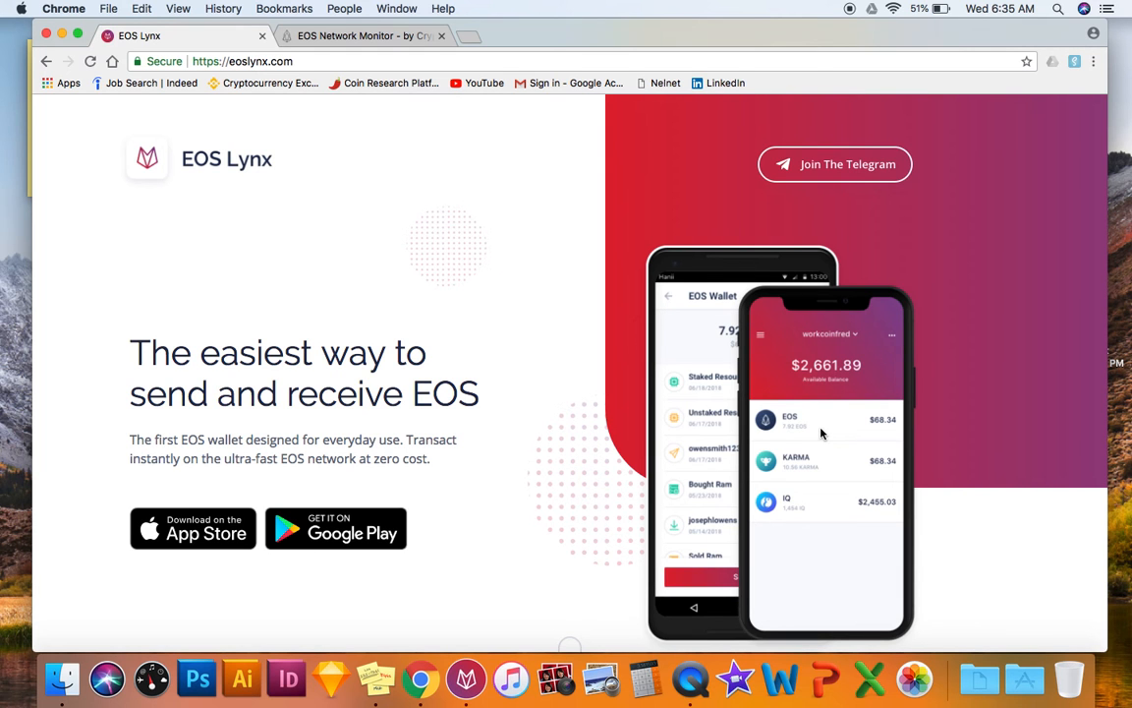
mouse_move(598, 157)
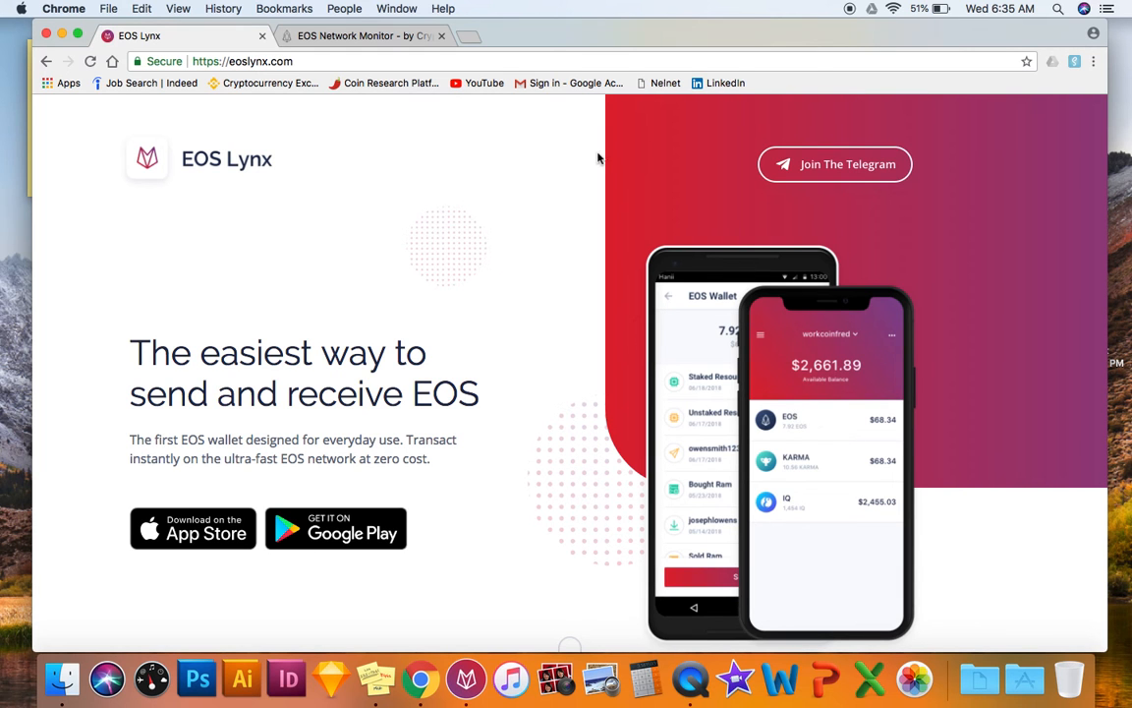
mouse_move(730, 347)
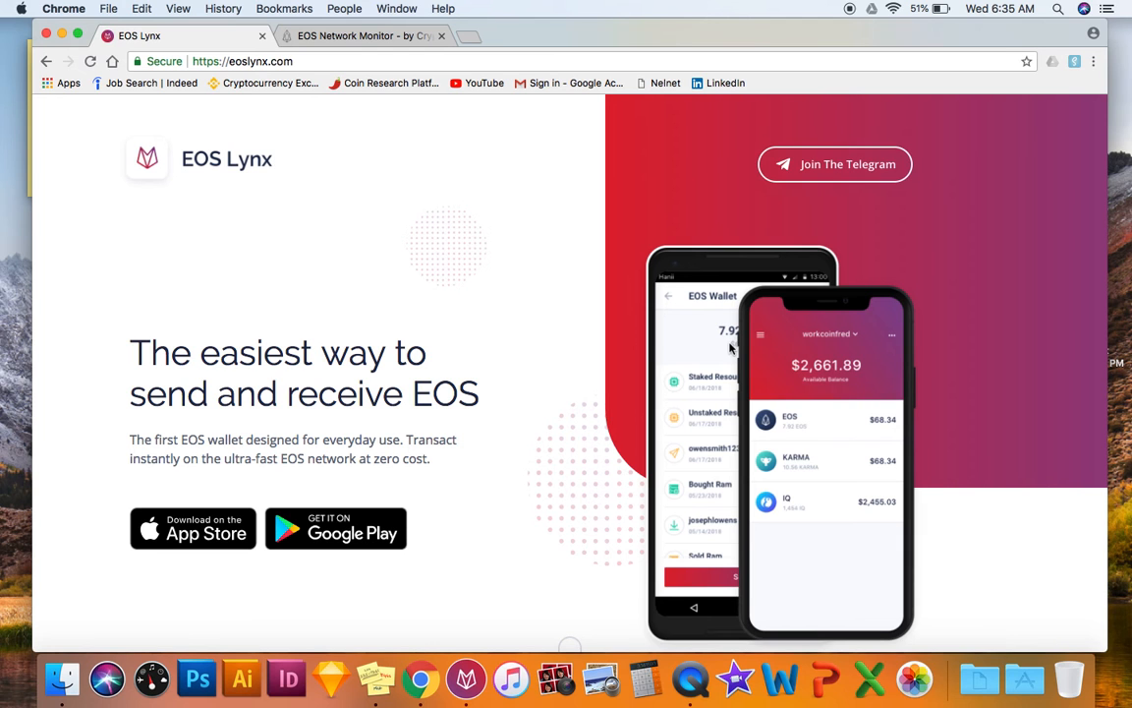
mouse_move(590, 173)
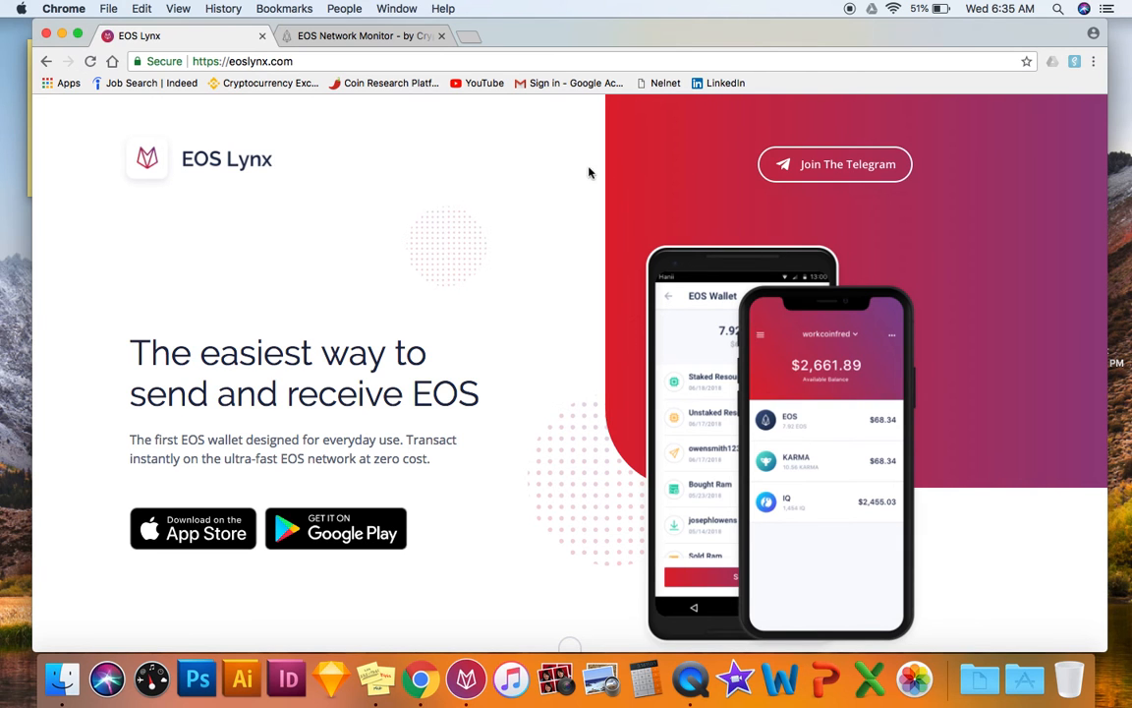
mouse_move(578, 269)
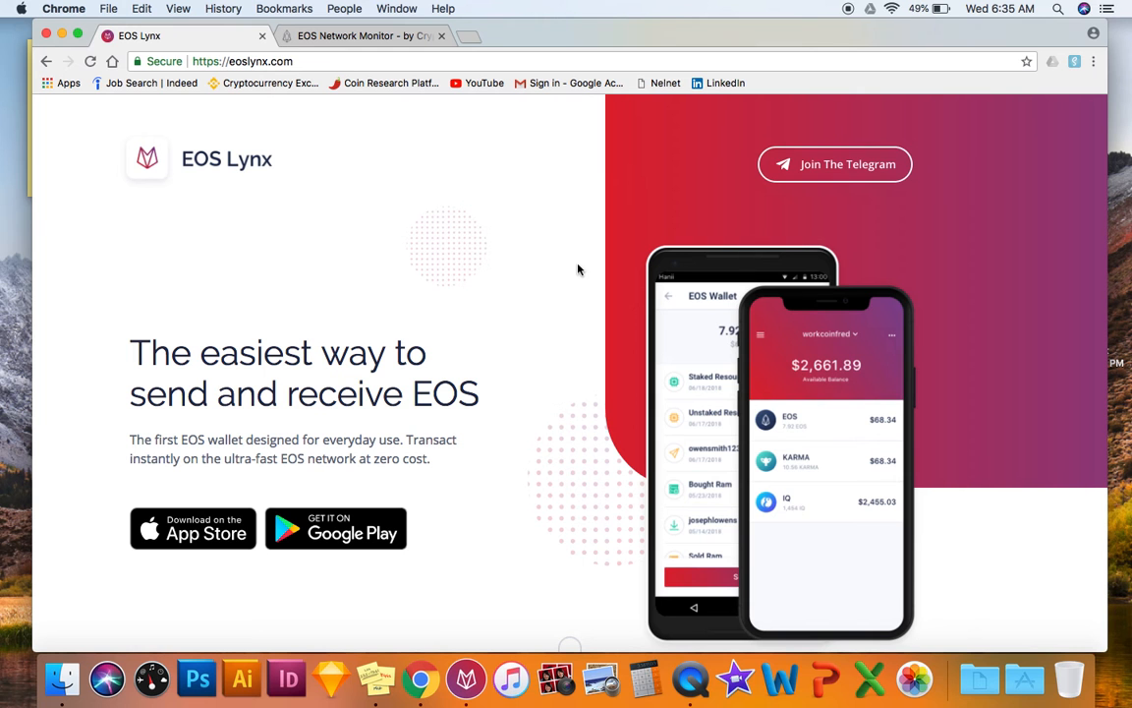
mouse_move(761, 336)
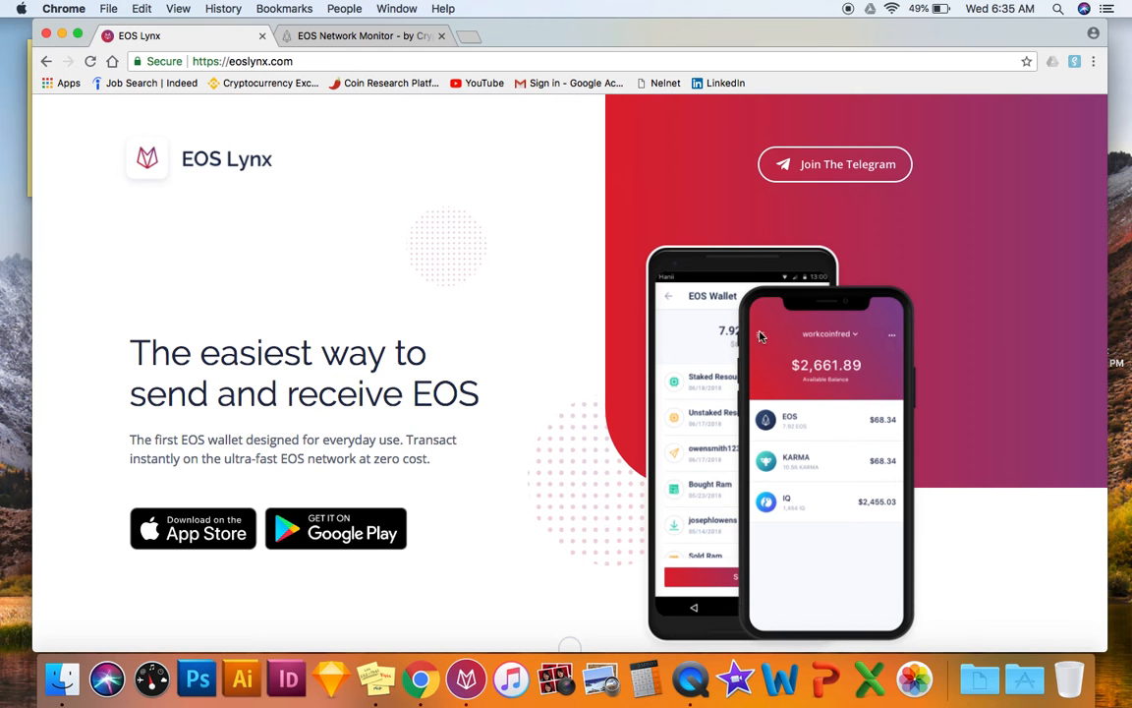
scroll("down", 3)
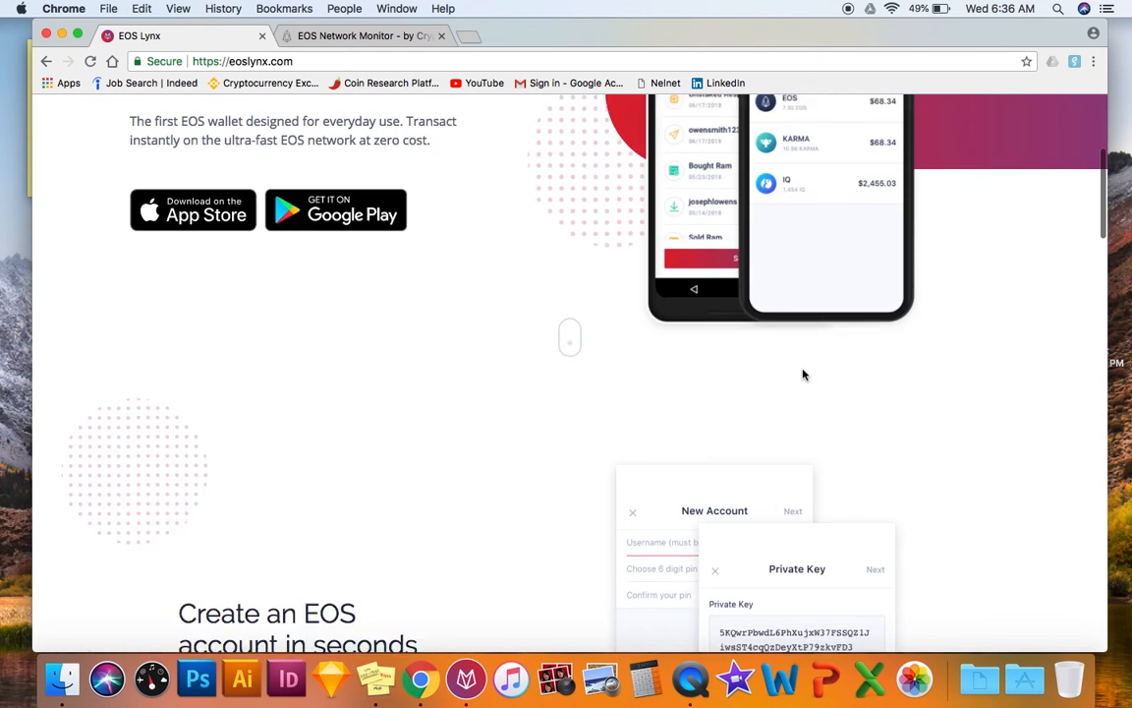
scroll("down", 3)
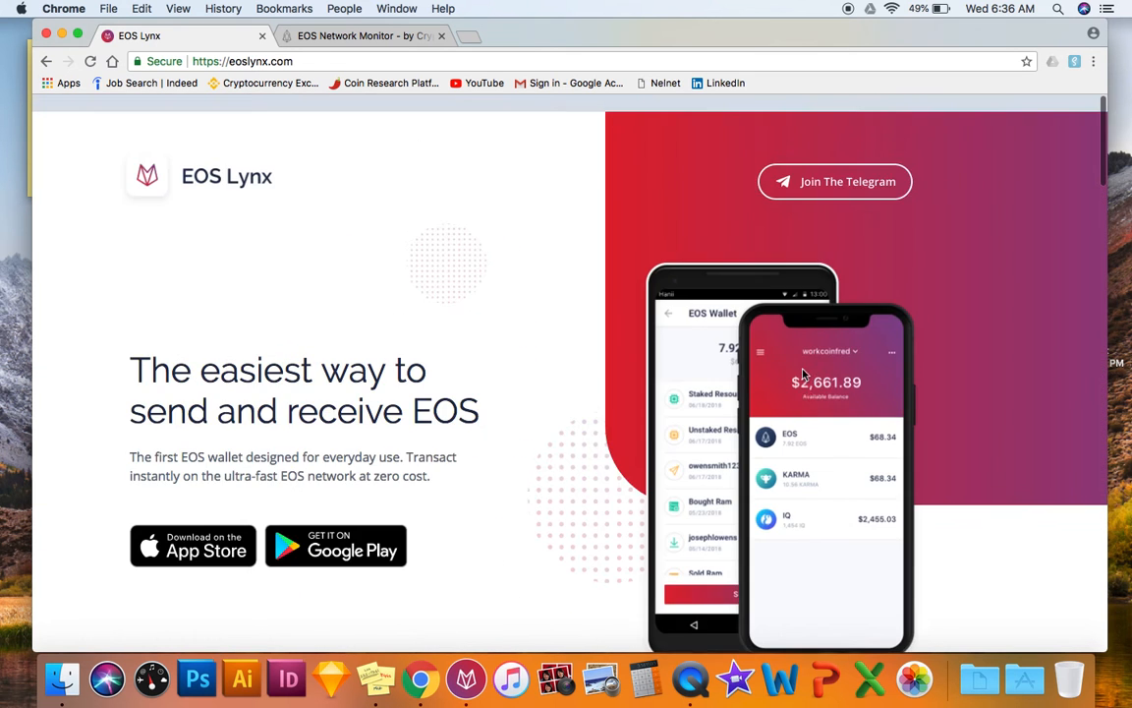
scroll("down", 3)
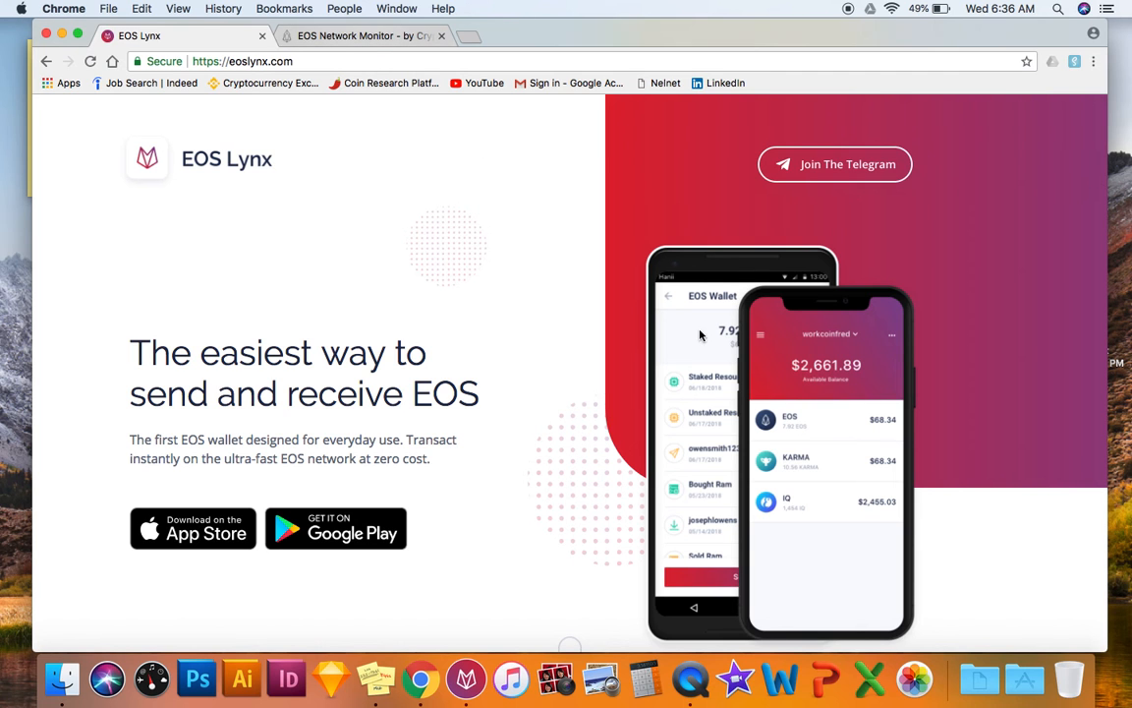
mouse_move(469, 232)
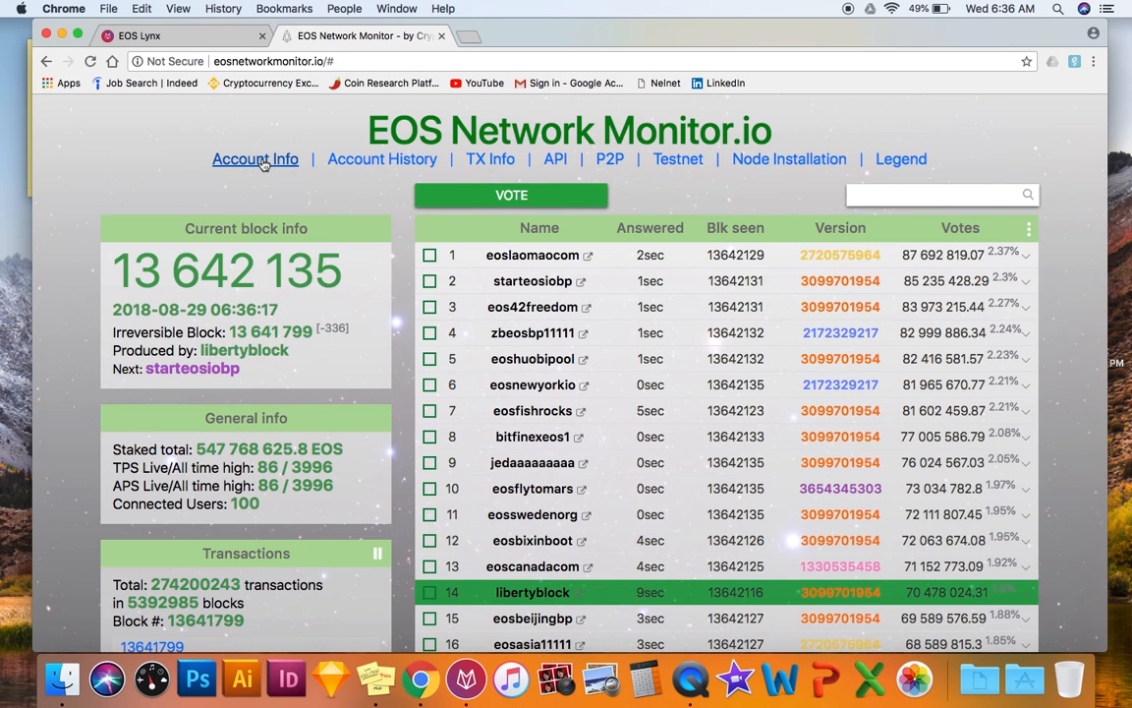
mouse_move(312, 208)
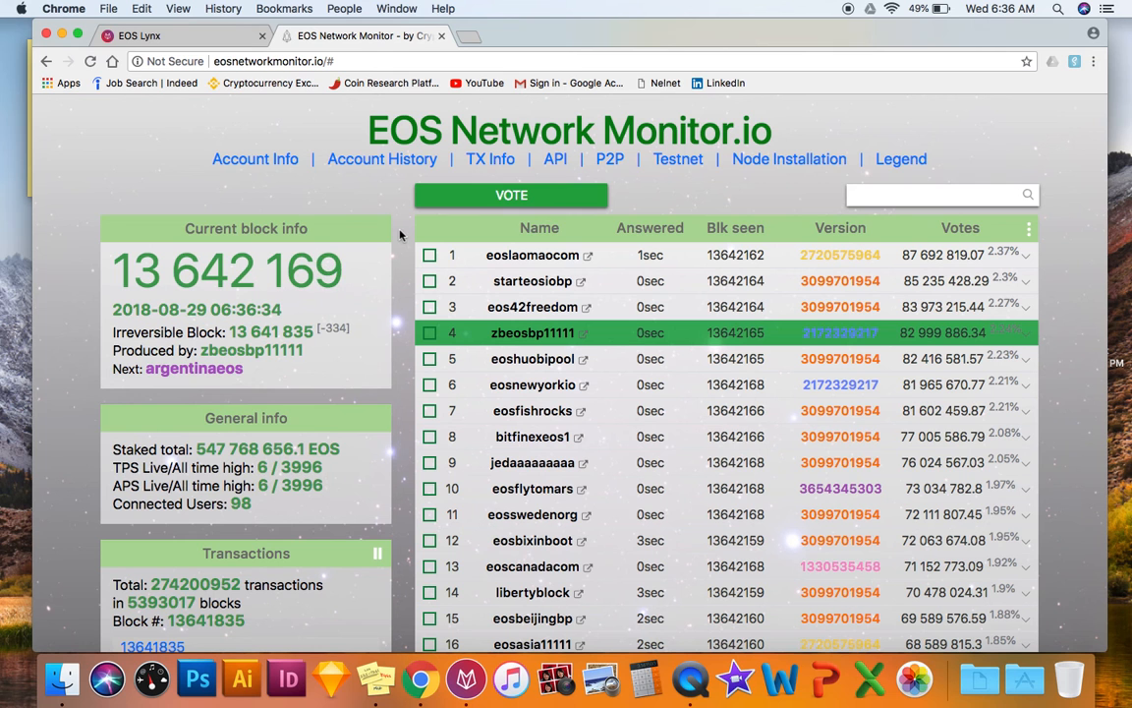
mouse_move(379, 208)
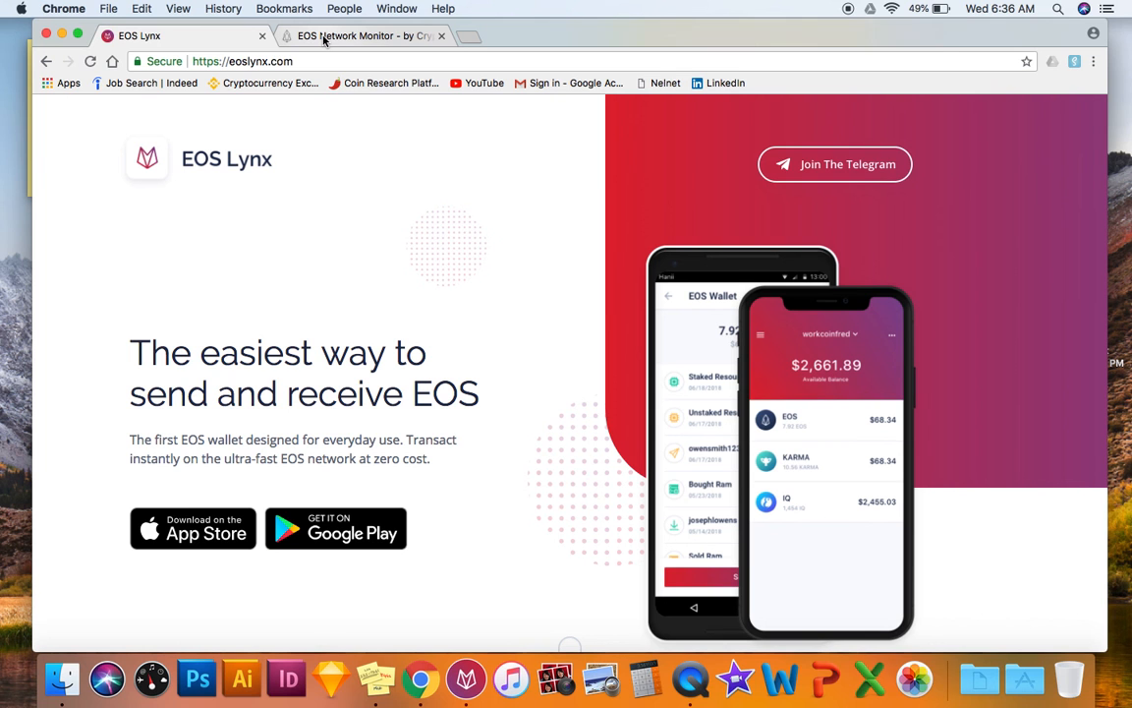
mouse_move(363, 36)
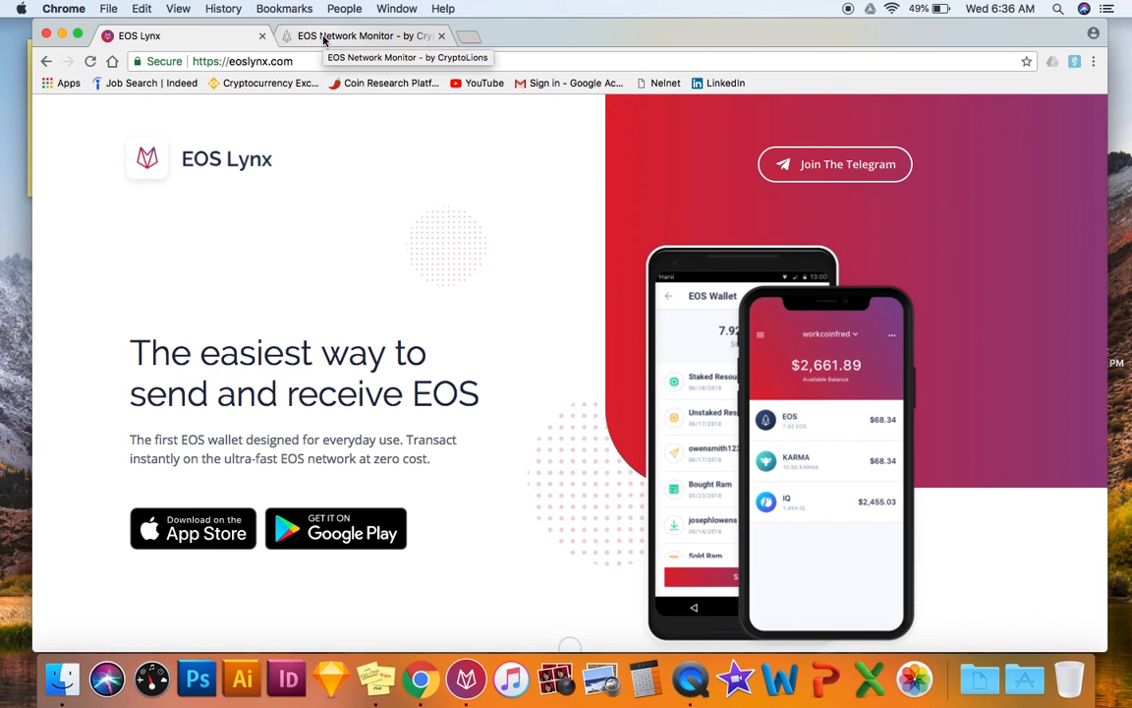
mouse_move(254, 172)
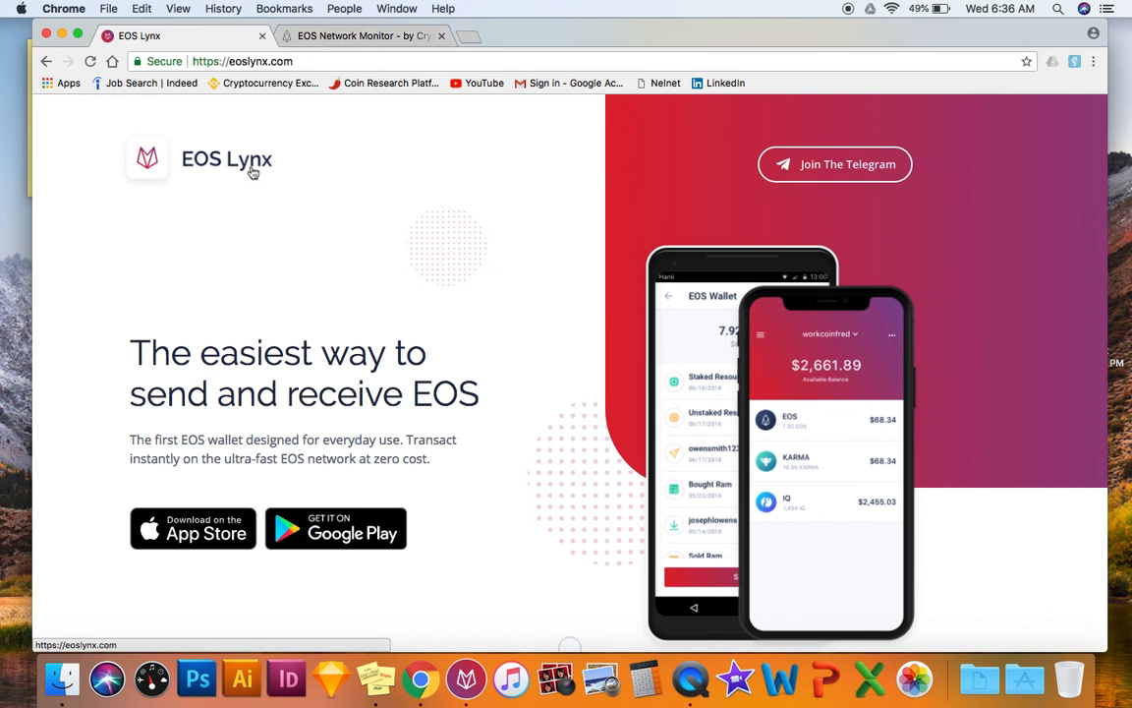